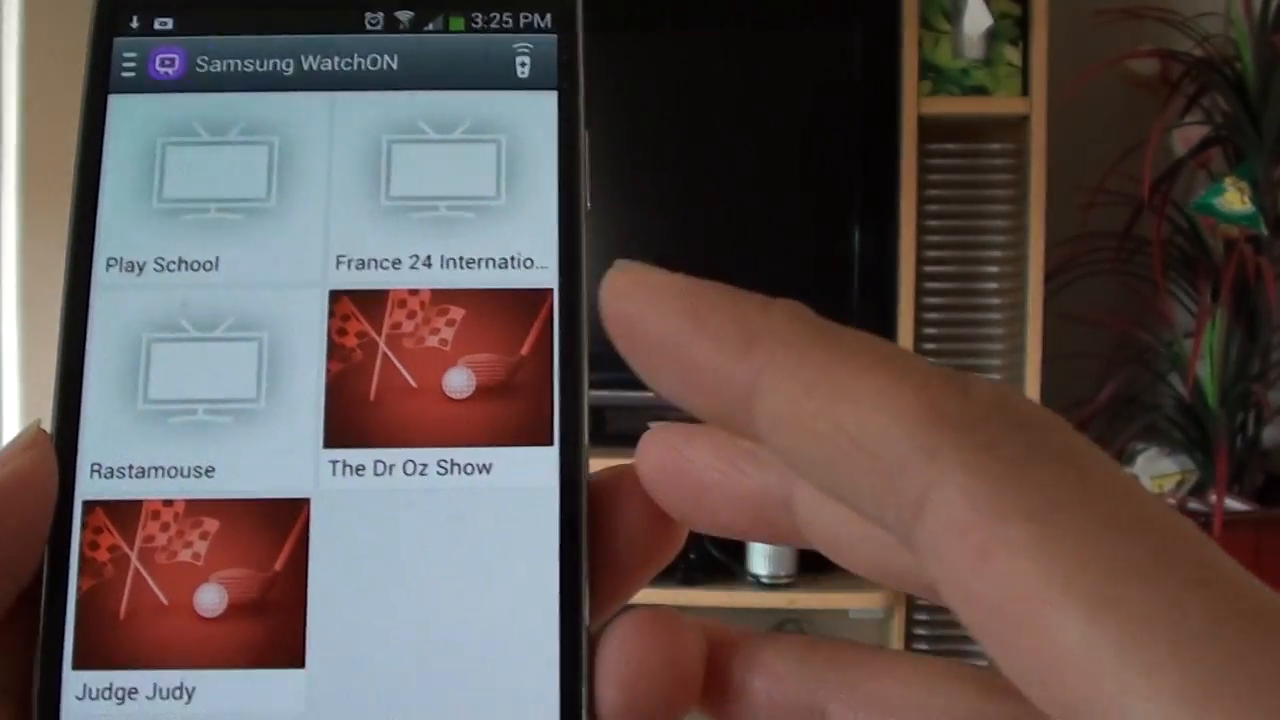
Switch from show thumbnails to the channel grid listing Play School and France 24
click(128, 62)
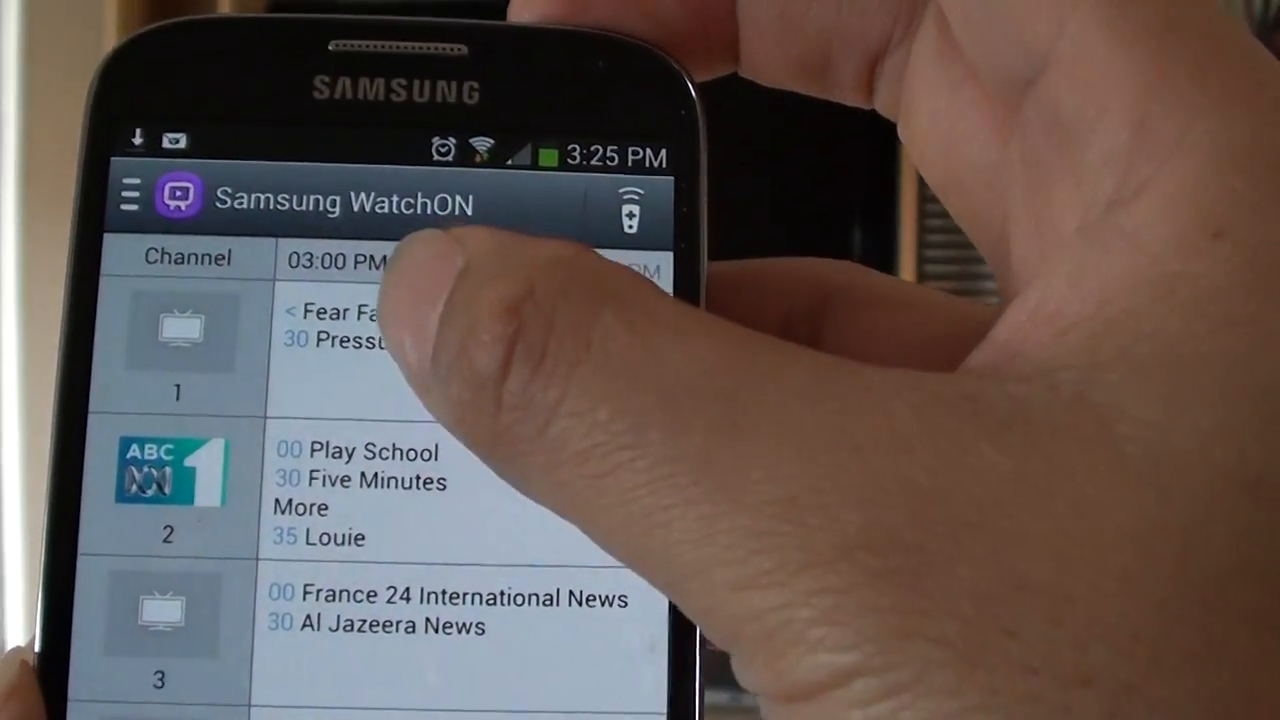
Scroll the grid to Tomorrow (18/05/2013), showing overnight shows like History Of The Eagles
scroll(down, 3)
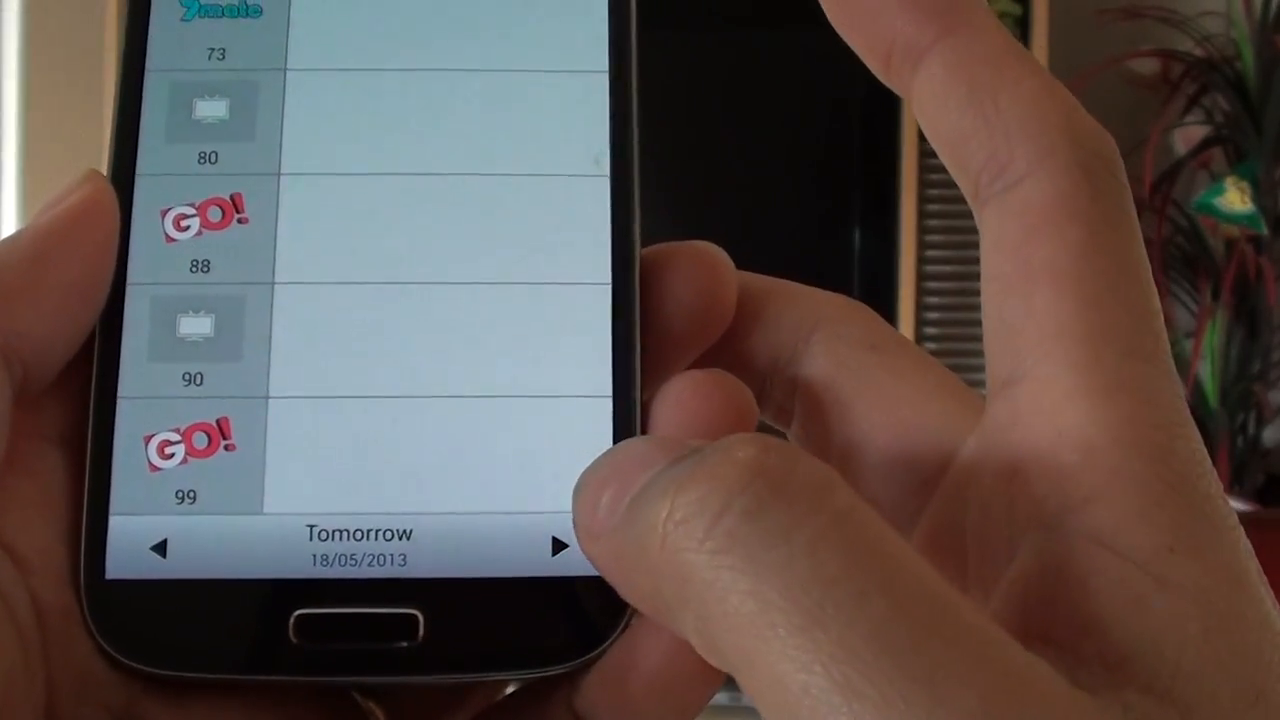
scroll(up, 3)
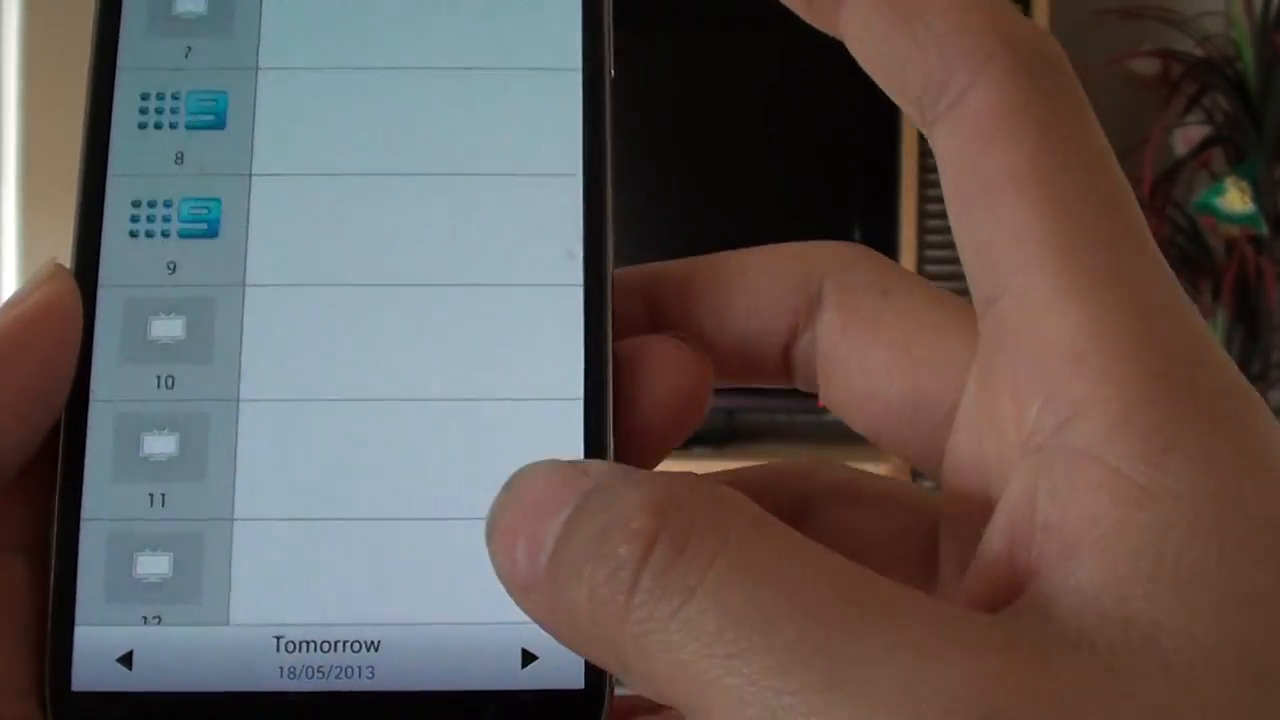
scroll(up, 3)
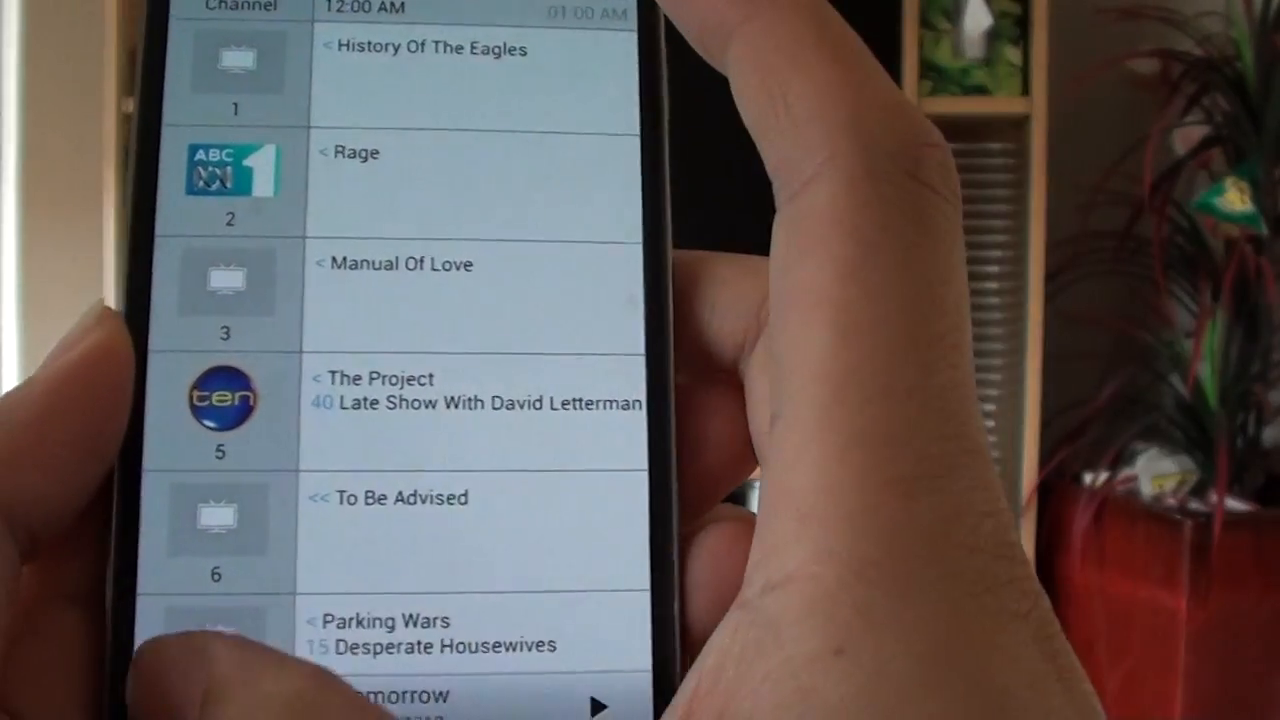